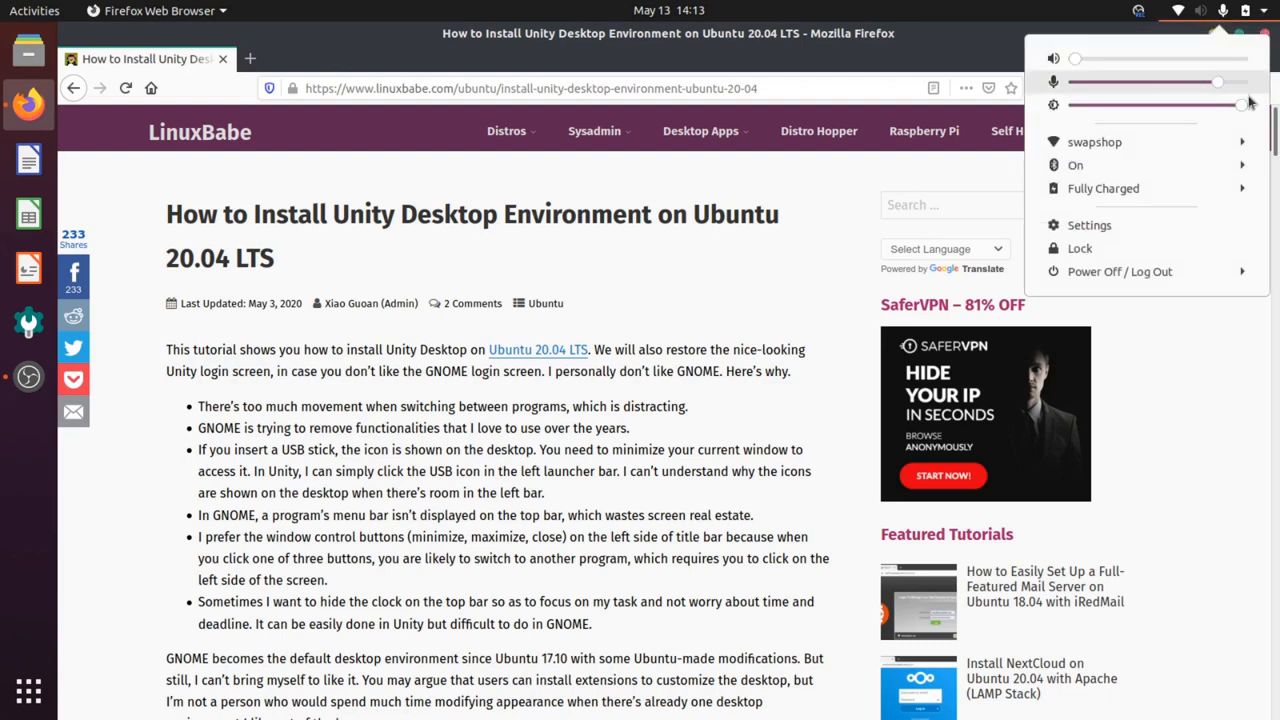
Step: Check the OS version in Settings, then select the article's 'sudo apt update' command
{"action": "left_click", "coordinate": [1089, 224]}
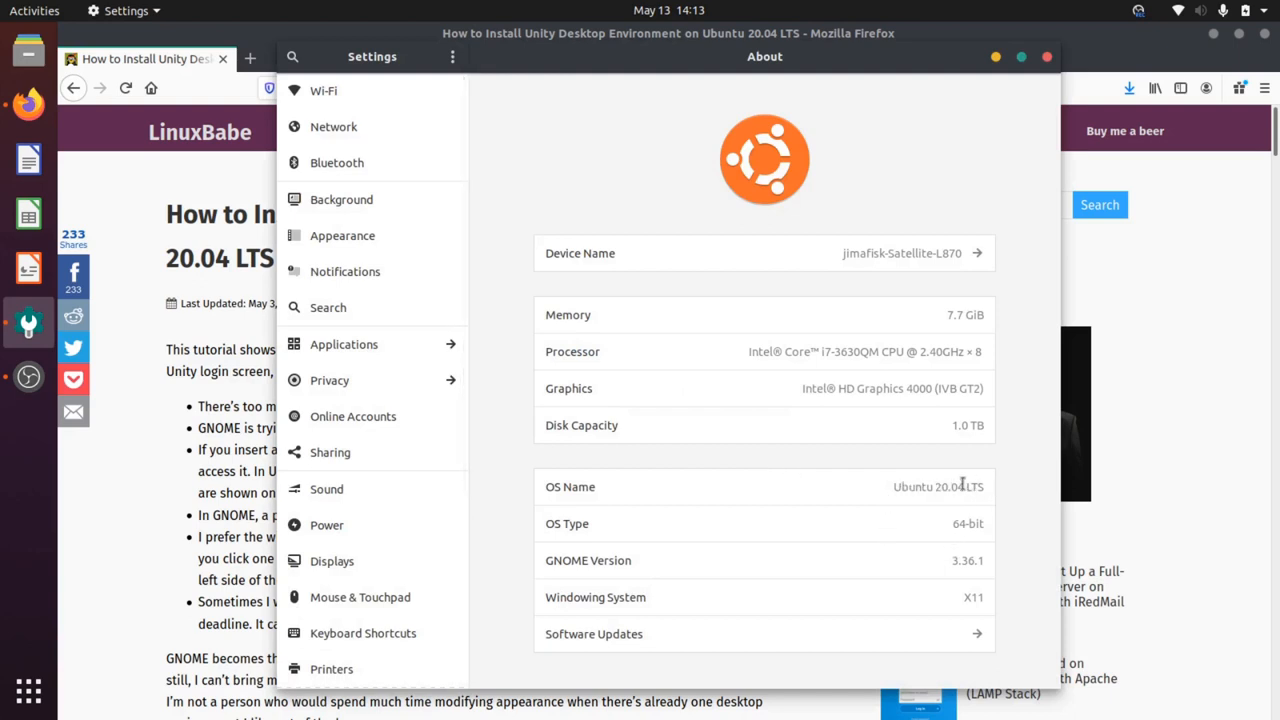
{"action": "mouse_move", "coordinate": [725, 523]}
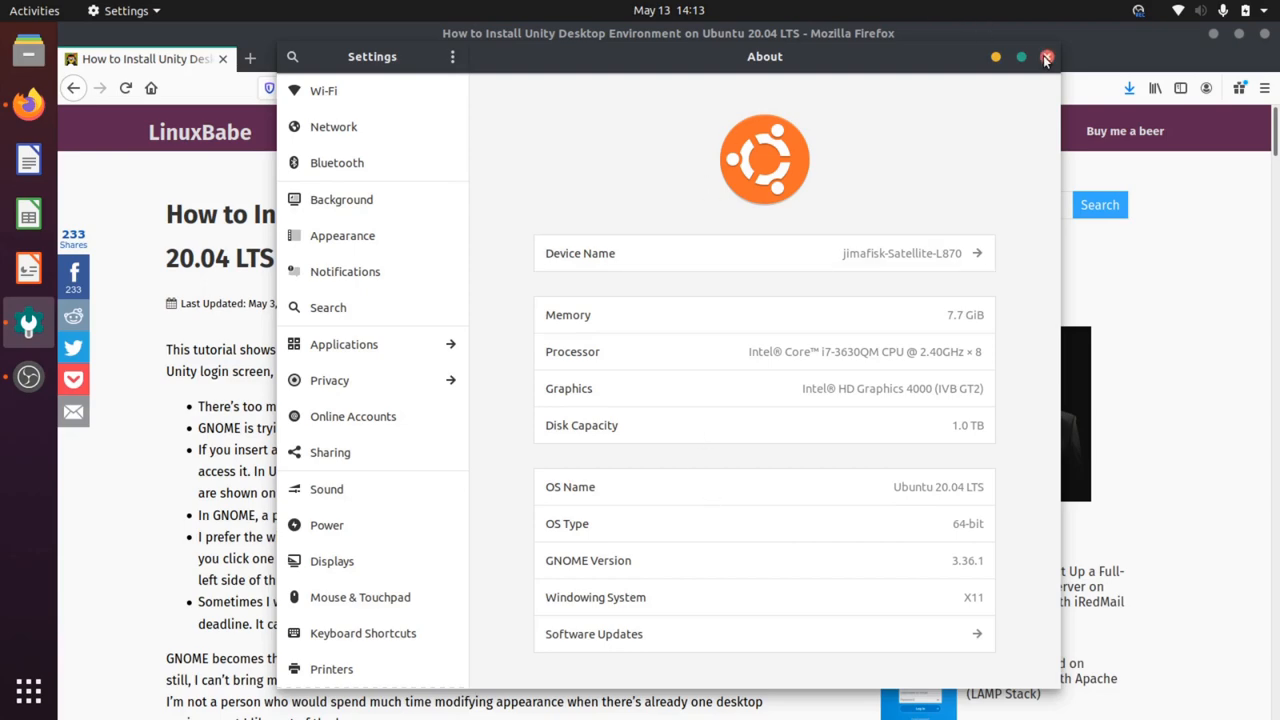
{"action": "left_click", "coordinate": [1047, 56]}
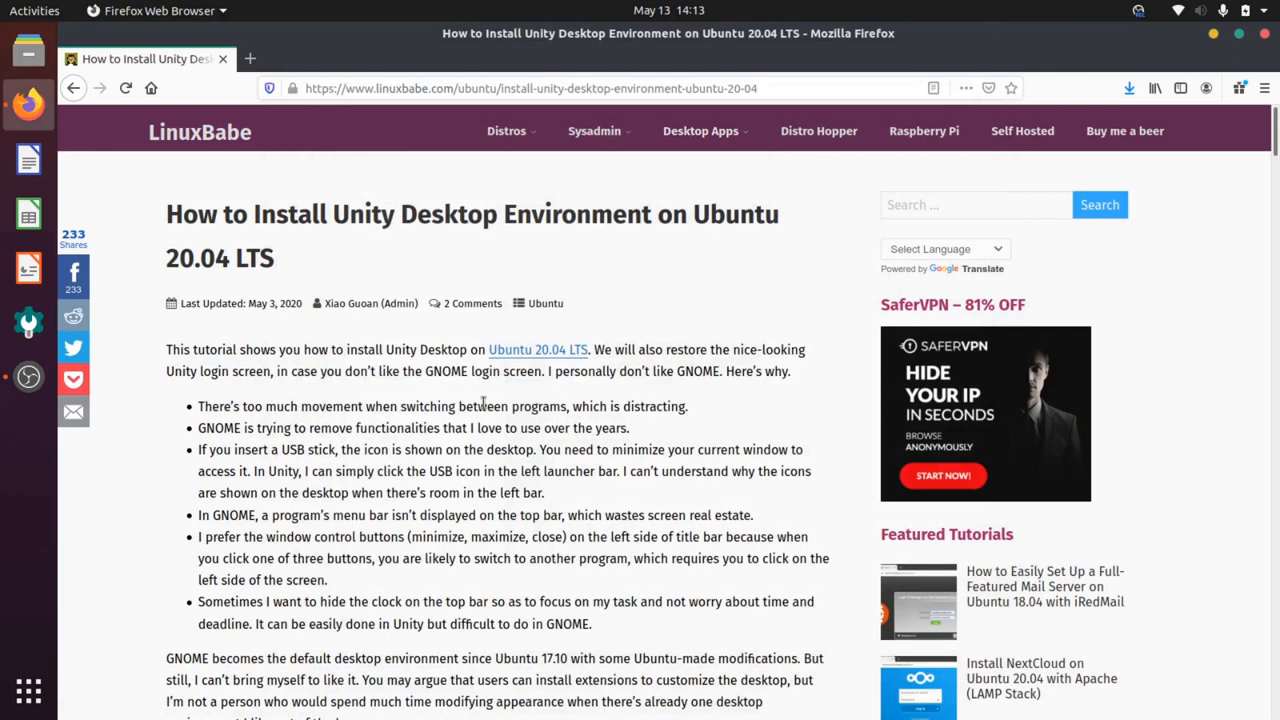
{"action": "mouse_move", "coordinate": [378, 293]}
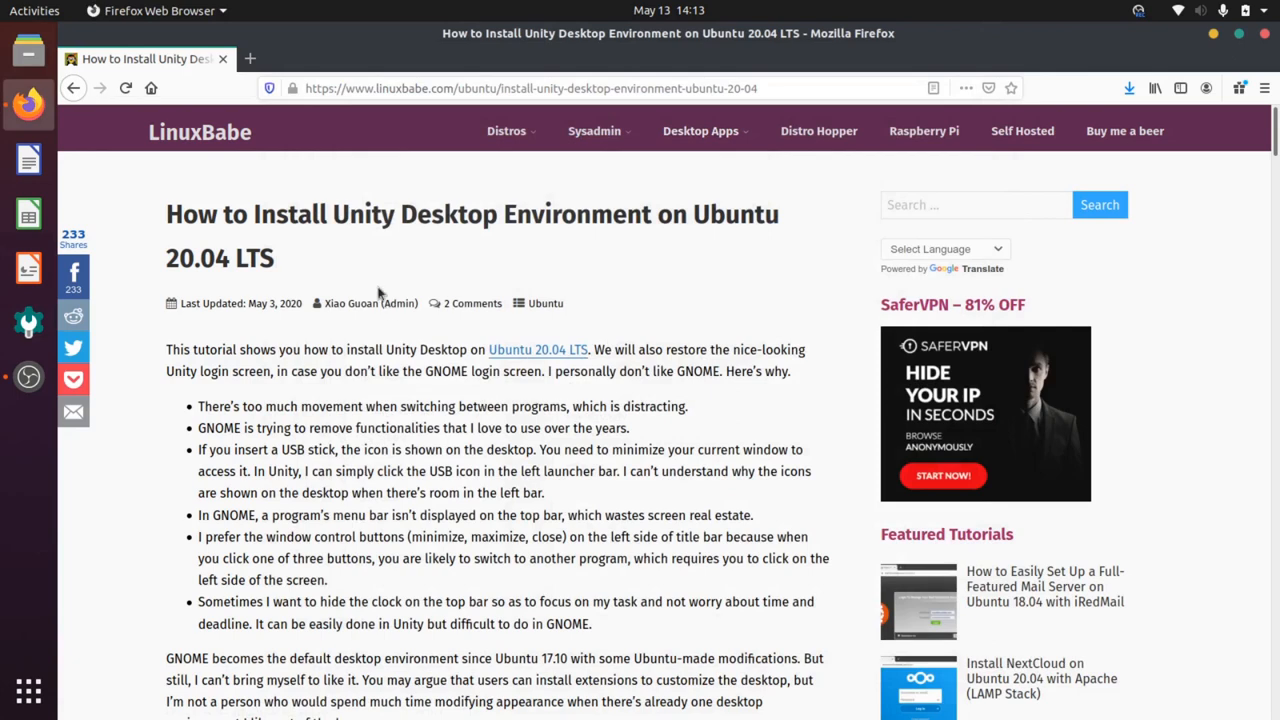
{"action": "mouse_move", "coordinate": [152, 135]}
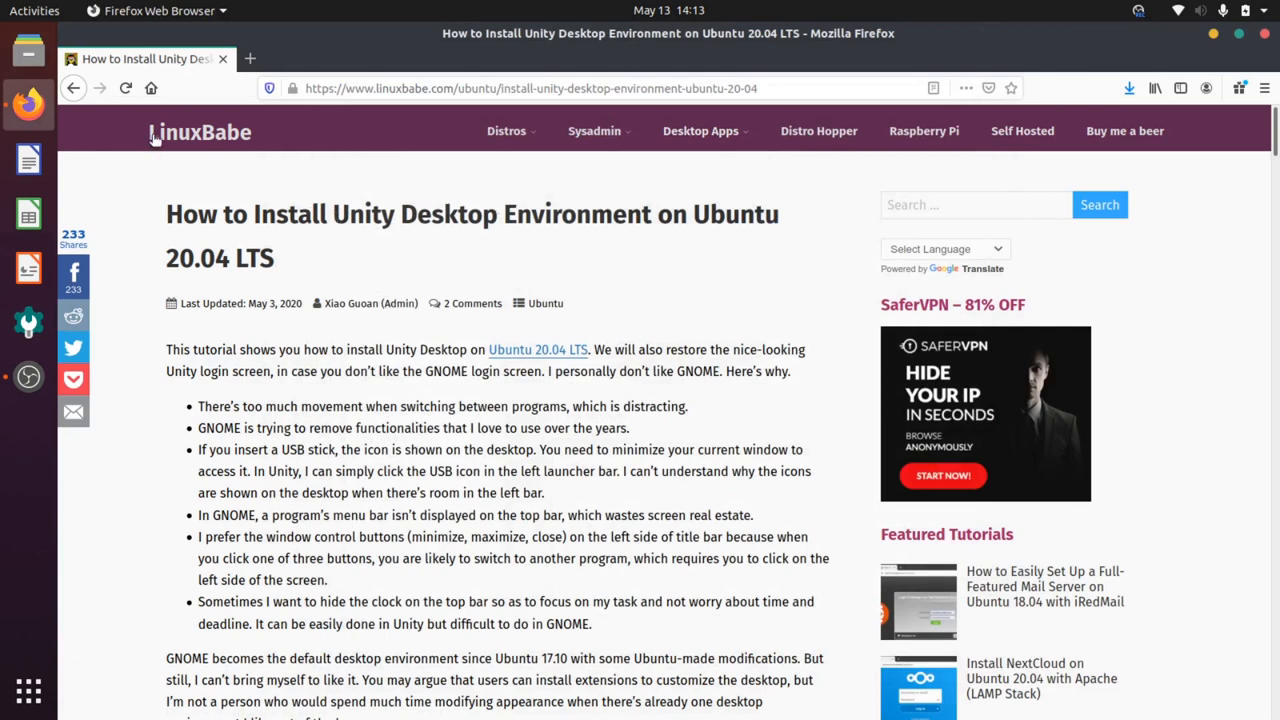
{"action": "mouse_move", "coordinate": [505, 455]}
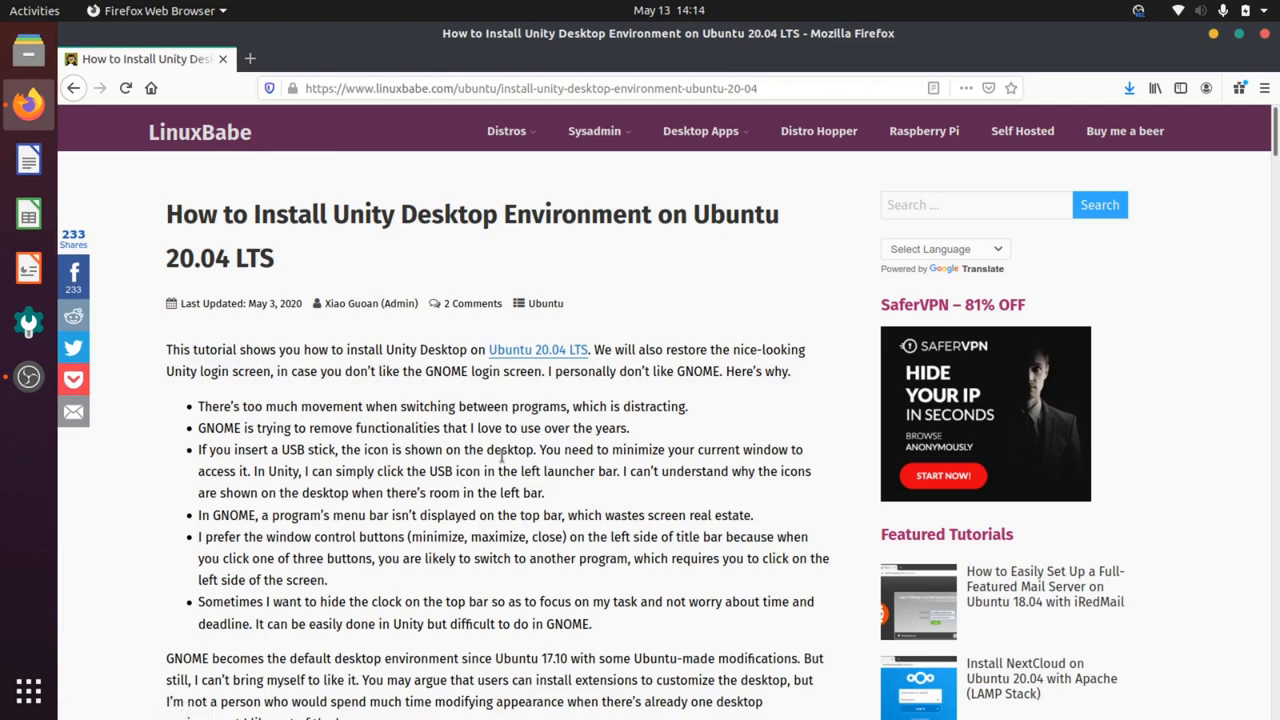
{"action": "mouse_move", "coordinate": [502, 449]}
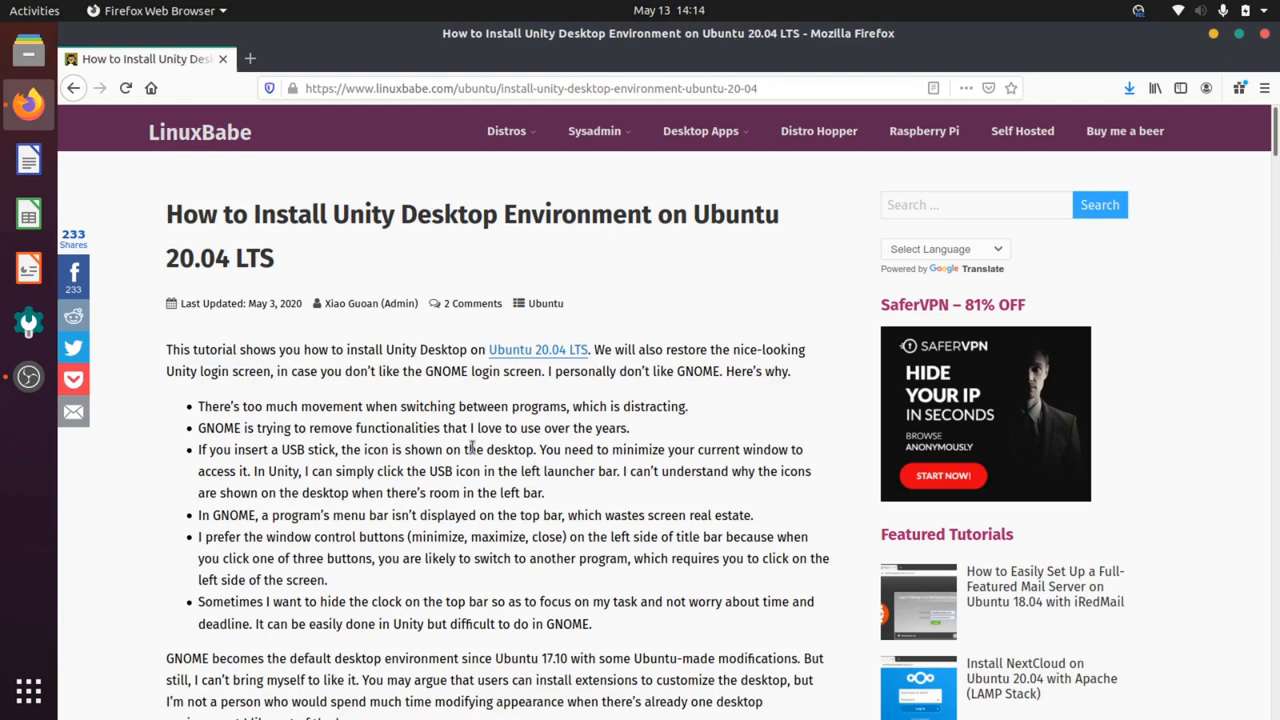
{"action": "mouse_move", "coordinate": [453, 494]}
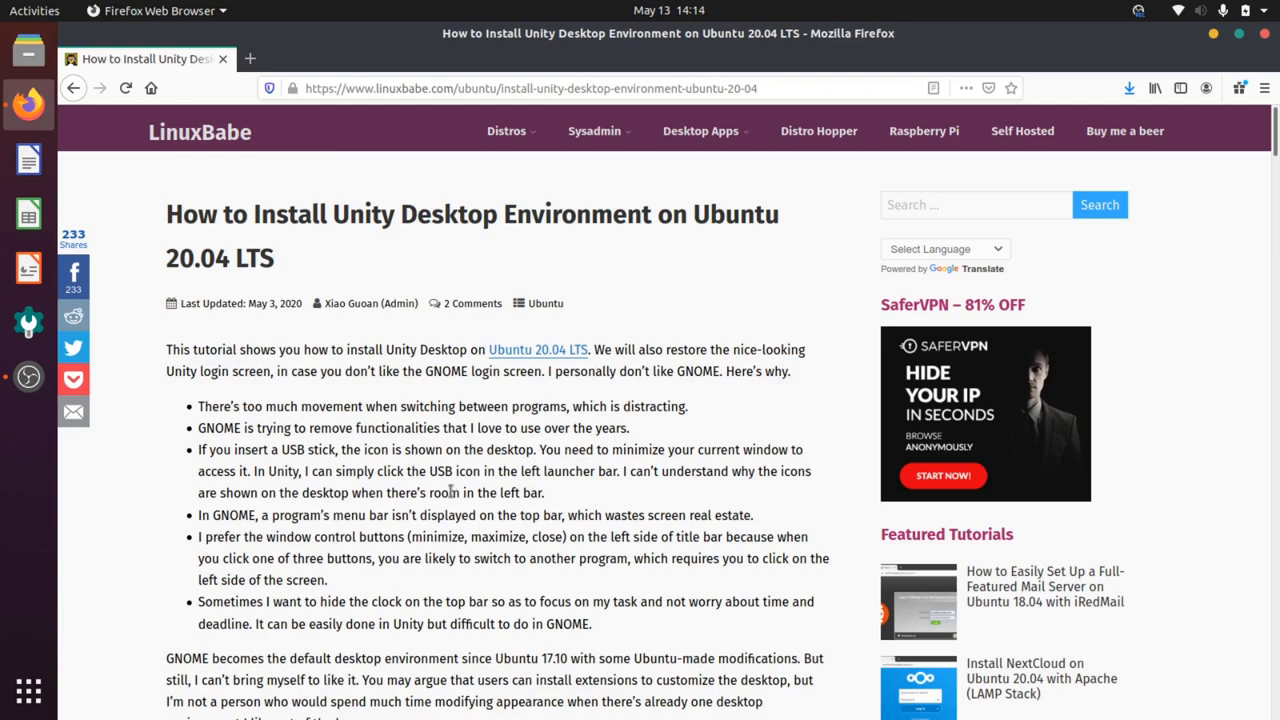
{"action": "scroll", "scroll_direction": "down", "scroll_amount": 3}
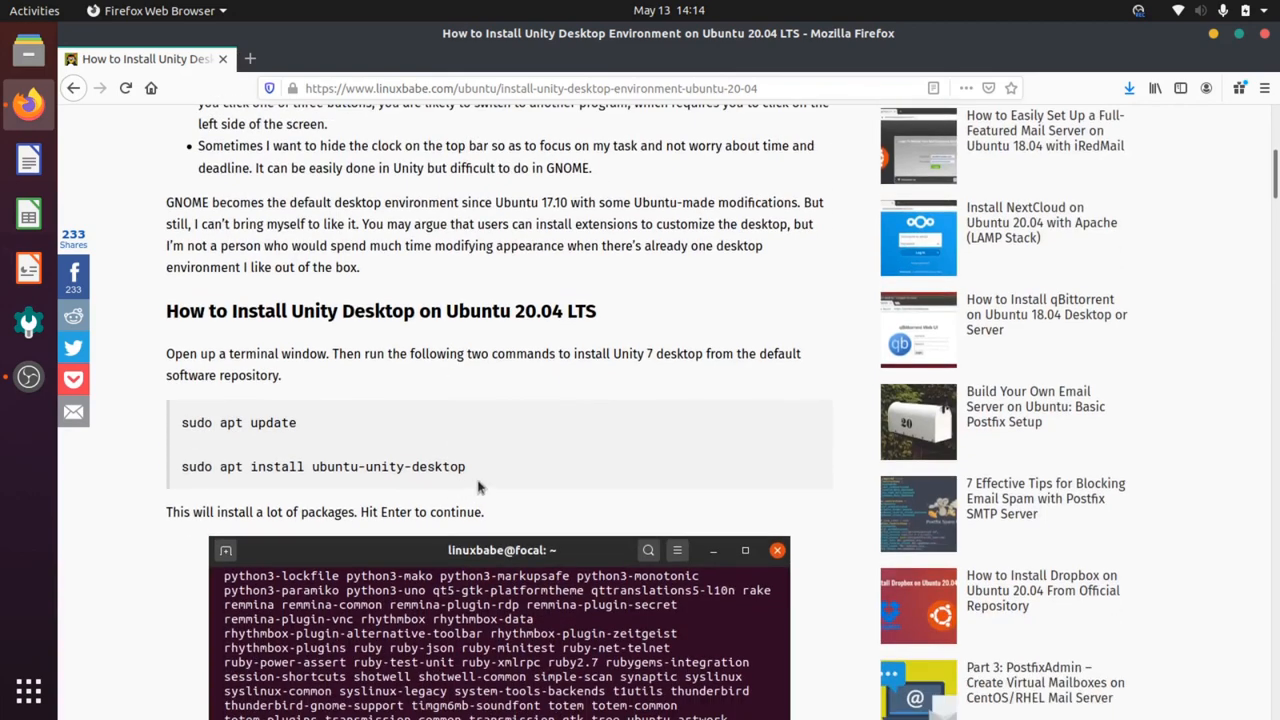
{"action": "double_click", "coordinate": [281, 422]}
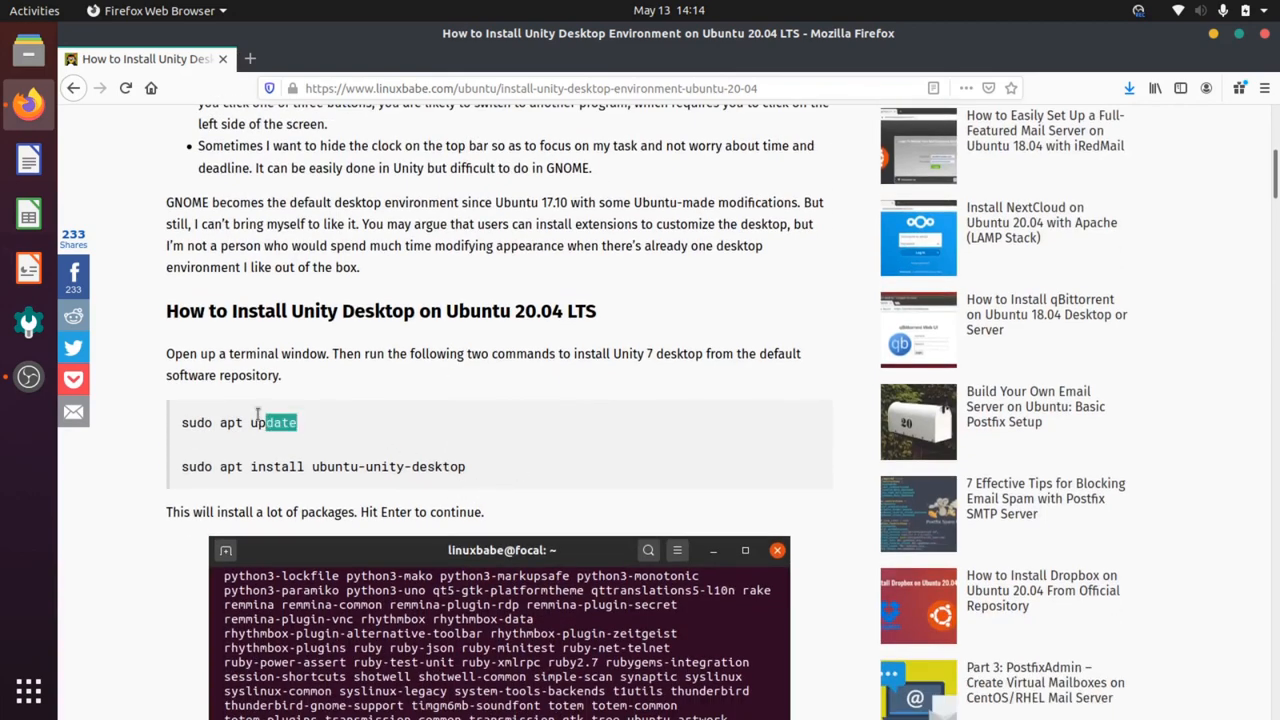
{"action": "triple_click", "coordinate": [238, 422]}
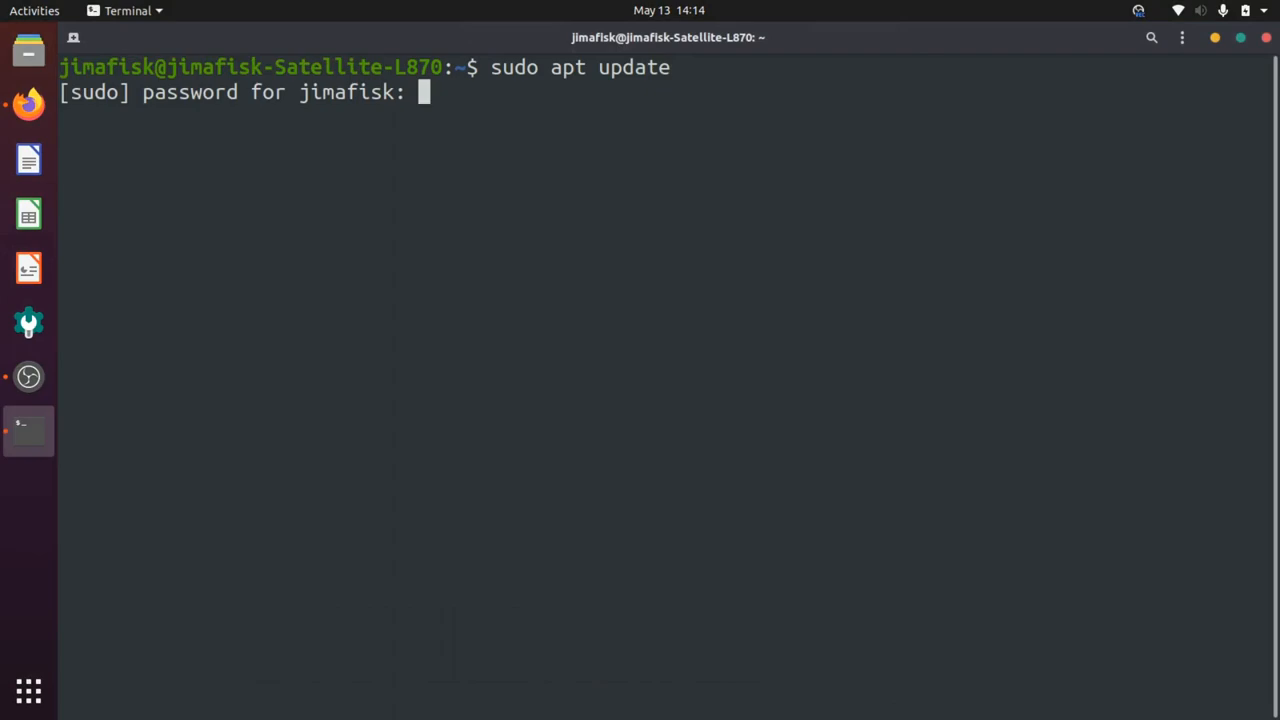
Step: Enter the password to run sudo apt update, then run sudo apt install ubuntu-unity-desktop
{"action": "key", "text": "Return"}
{"action": "type", "text": "sudo apt install ubuntu-unity-desktop"}
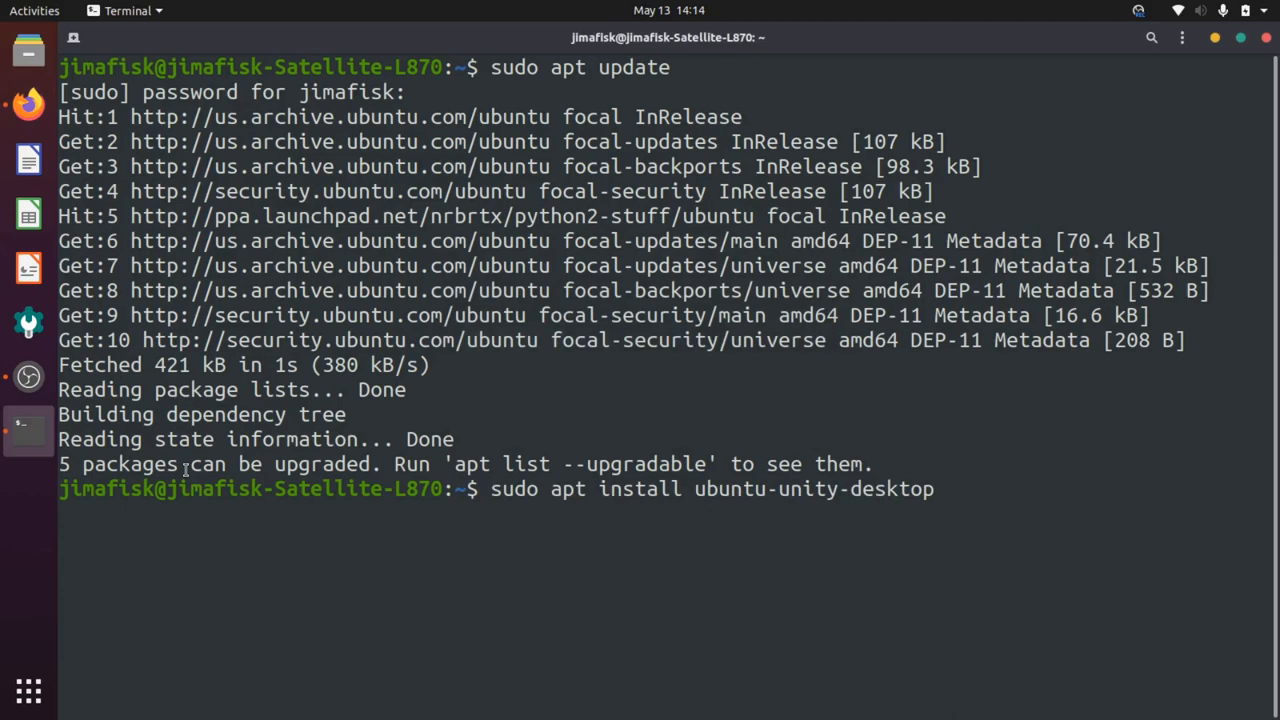
{"action": "key", "text": "Return"}
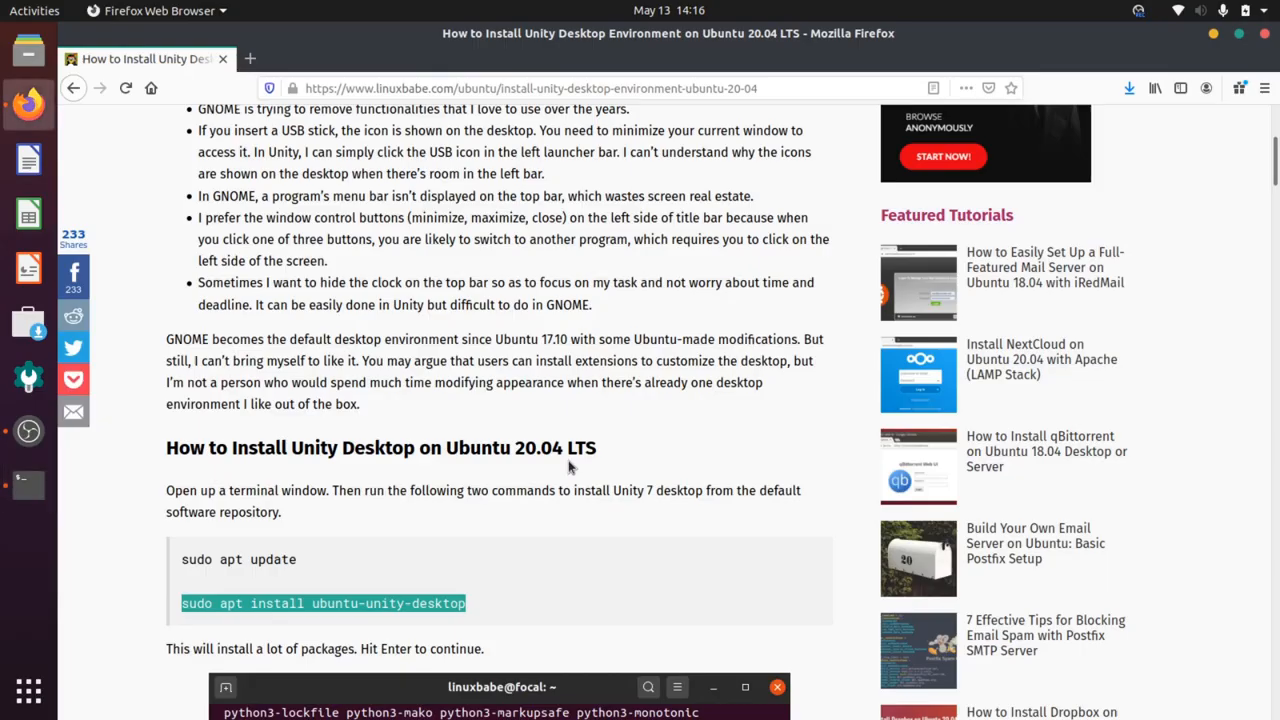
Step: Read through the guide's lightdm display-manager steps in Firefox
{"action": "scroll", "scroll_direction": "down", "scroll_amount": 3}
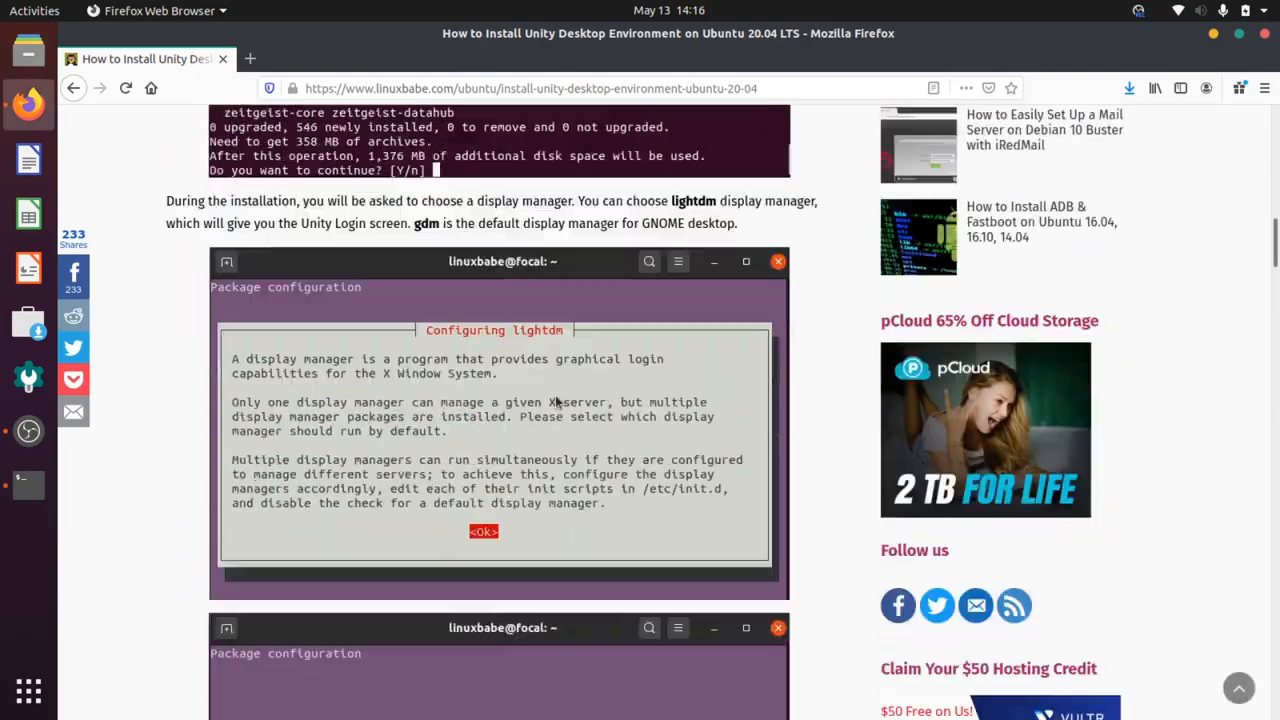
{"action": "scroll", "scroll_direction": "down", "scroll_amount": 3}
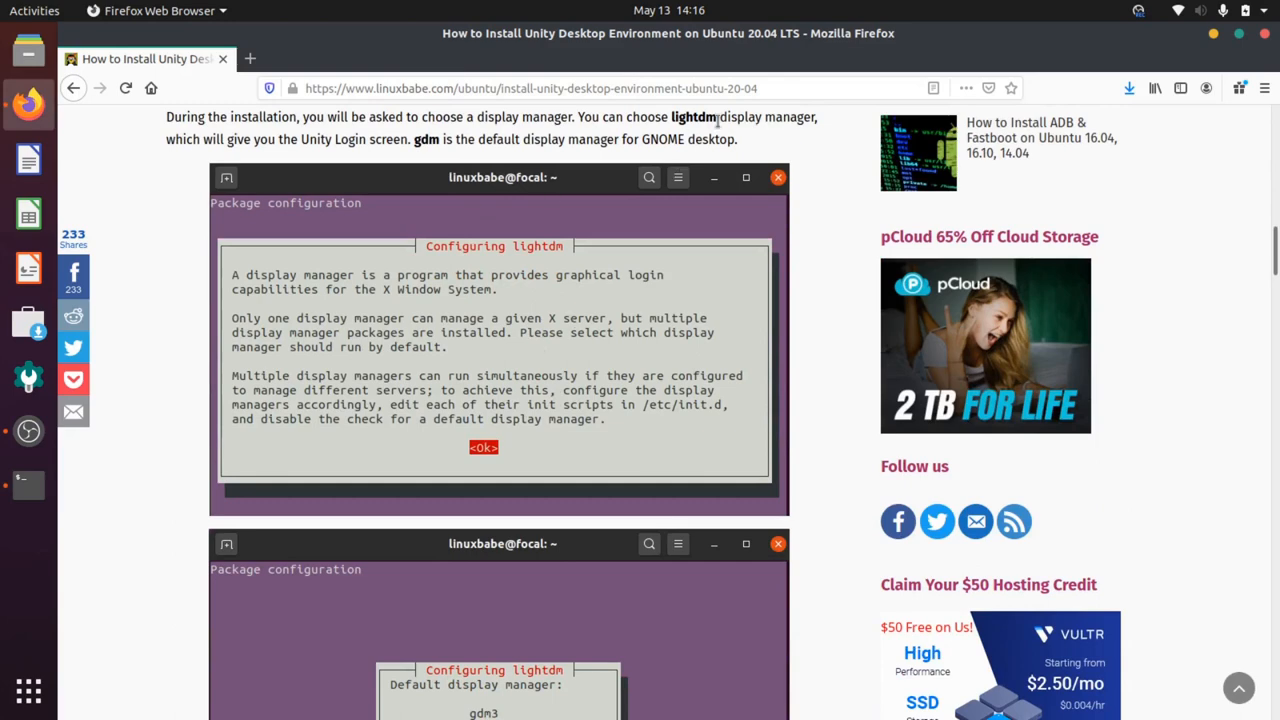
{"action": "mouse_move", "coordinate": [472, 300]}
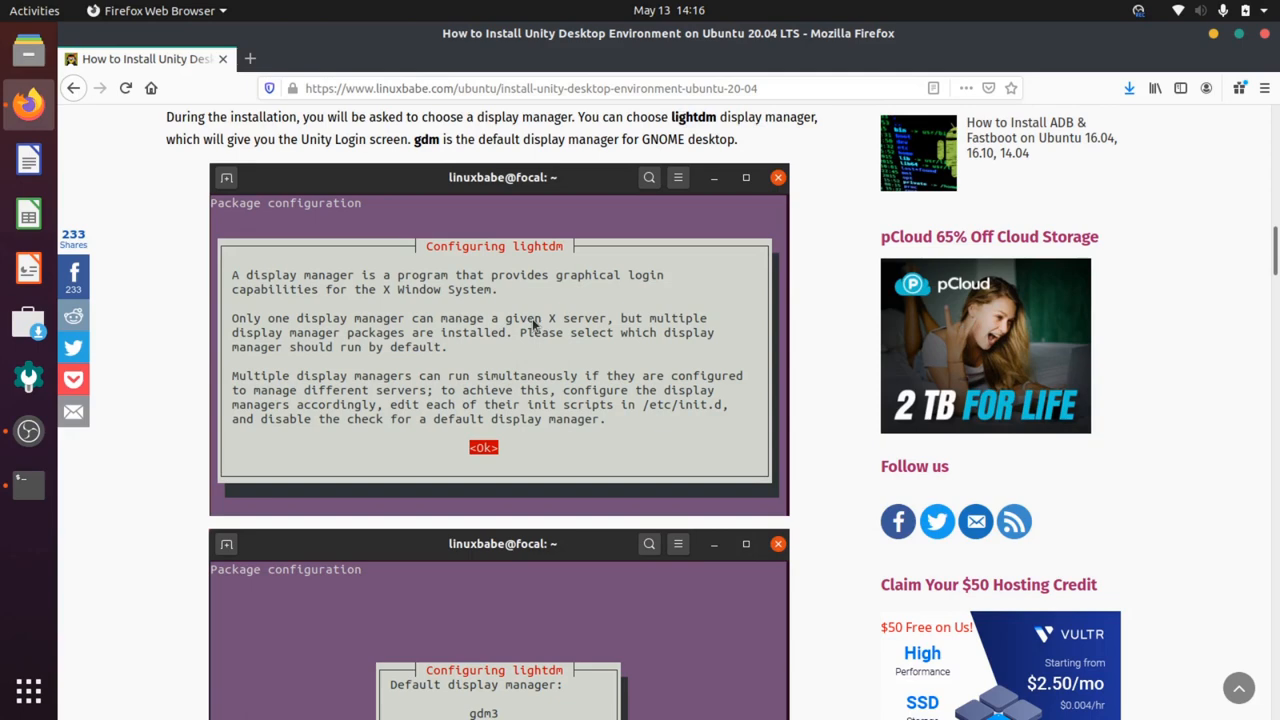
{"action": "scroll", "scroll_direction": "down", "scroll_amount": 3}
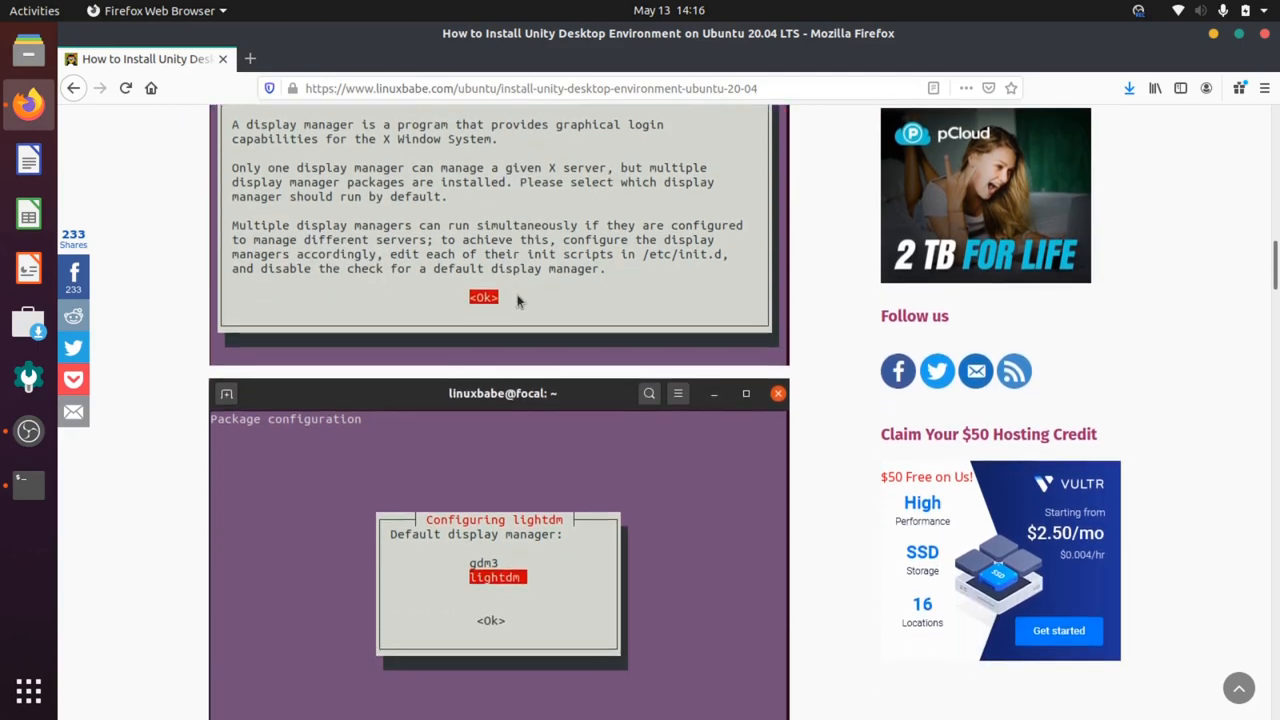
{"action": "scroll", "scroll_direction": "down", "scroll_amount": 3}
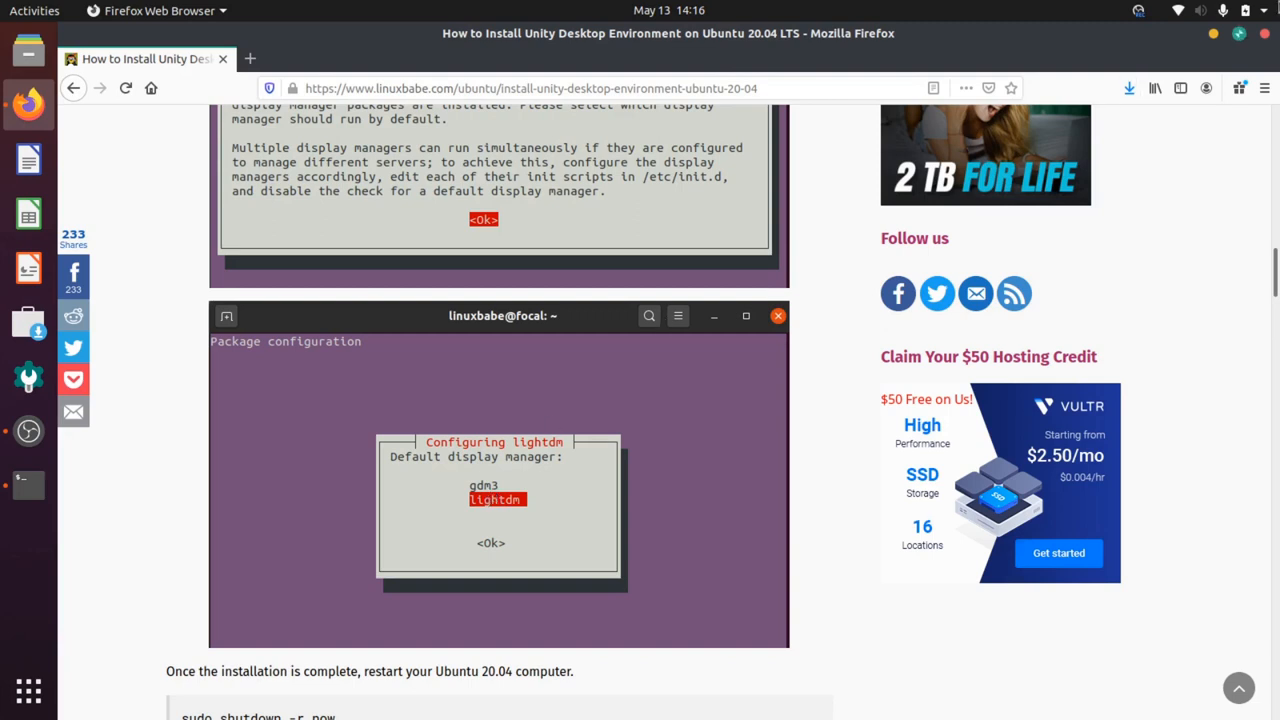
Step: Restart the computer from the system menu's power options to load Unity
{"action": "left_click", "coordinate": [1245, 11]}
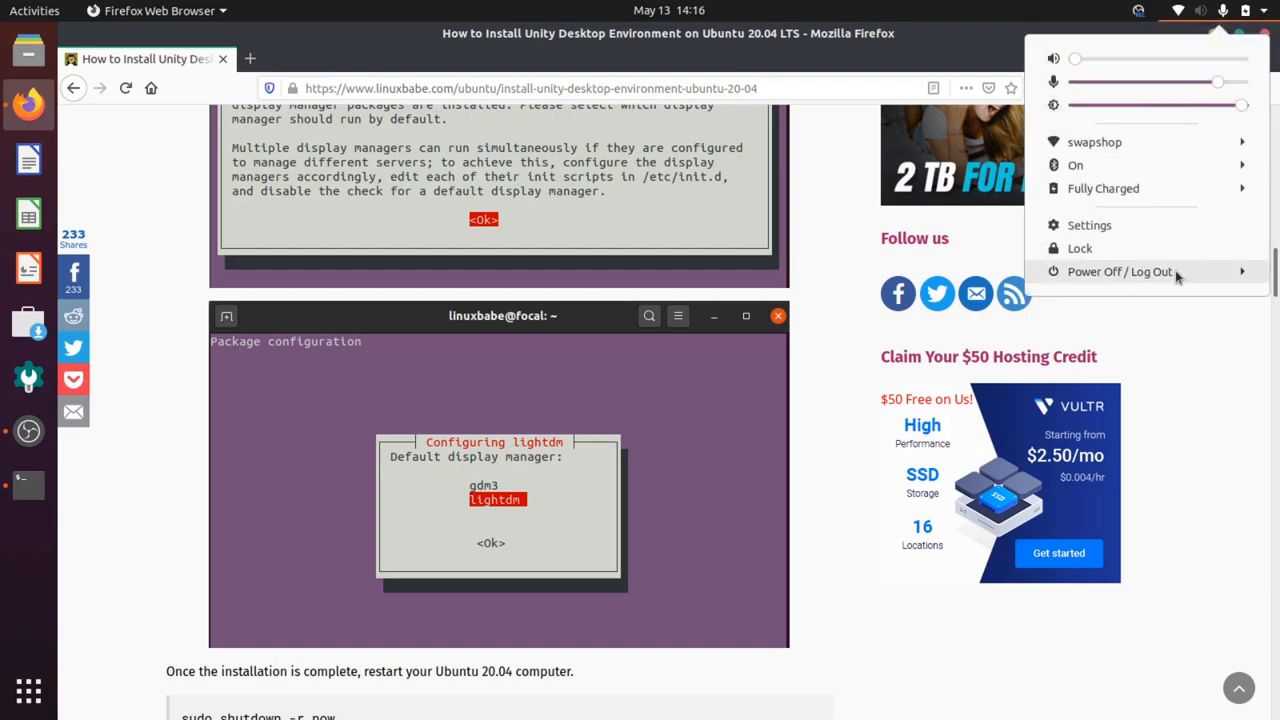
{"action": "left_click", "coordinate": [1118, 271]}
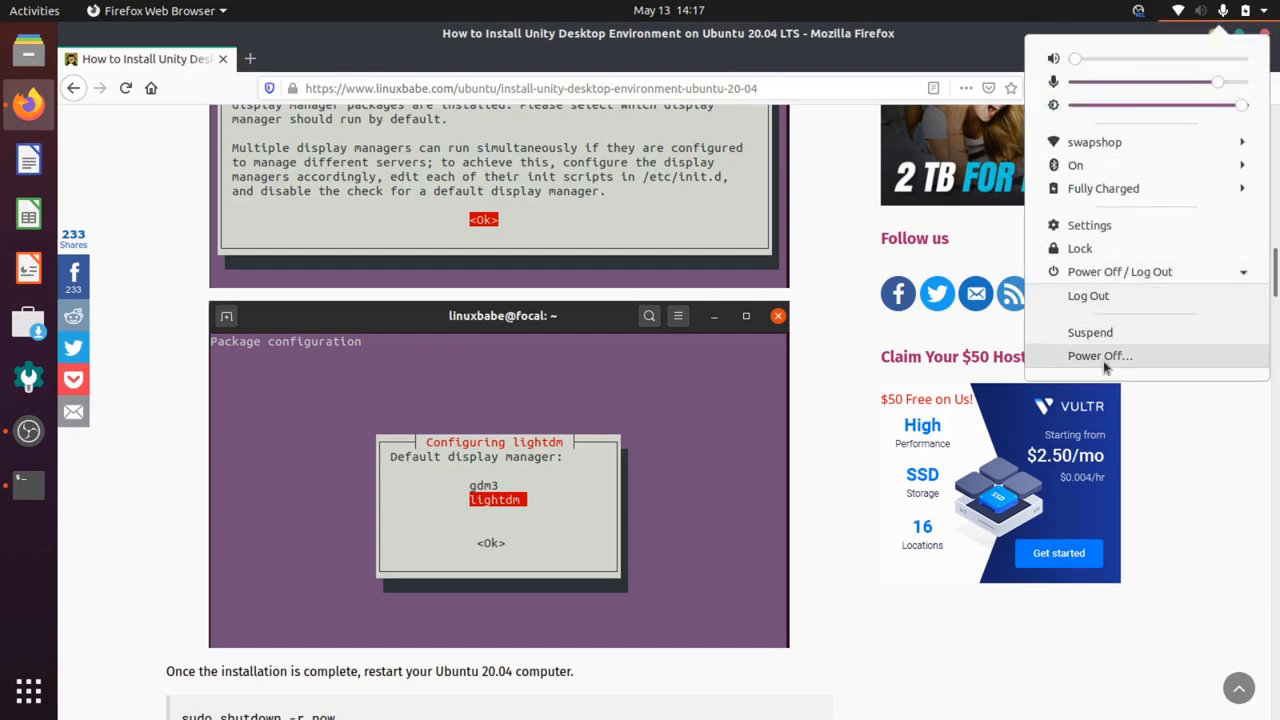
{"action": "left_click", "coordinate": [1099, 355]}
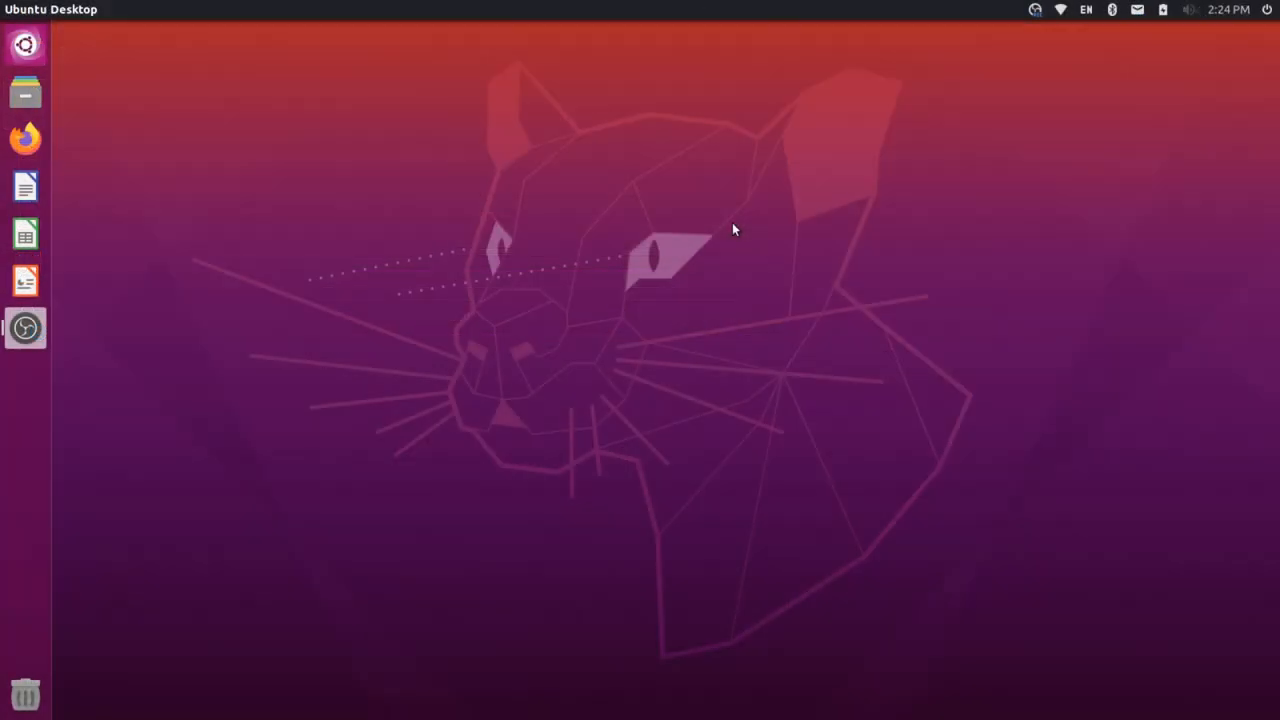
{"action": "mouse_move", "coordinate": [1233, 7]}
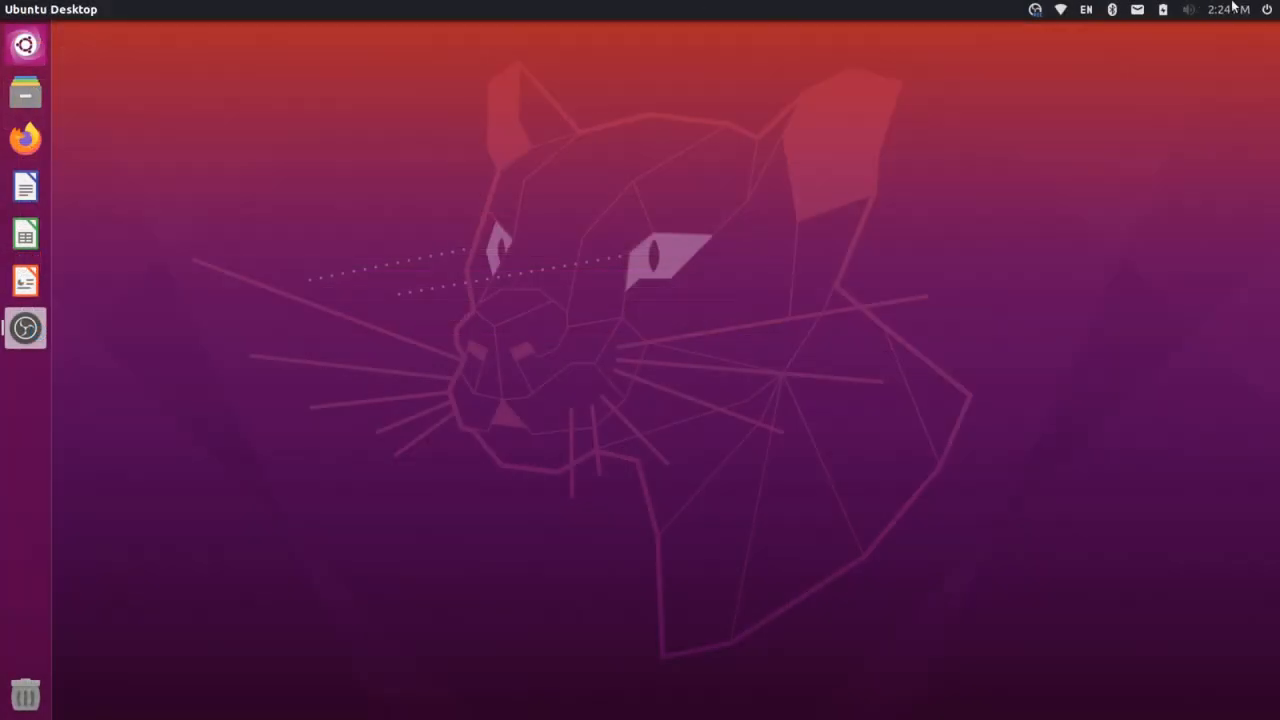
{"action": "mouse_move", "coordinate": [1208, 47]}
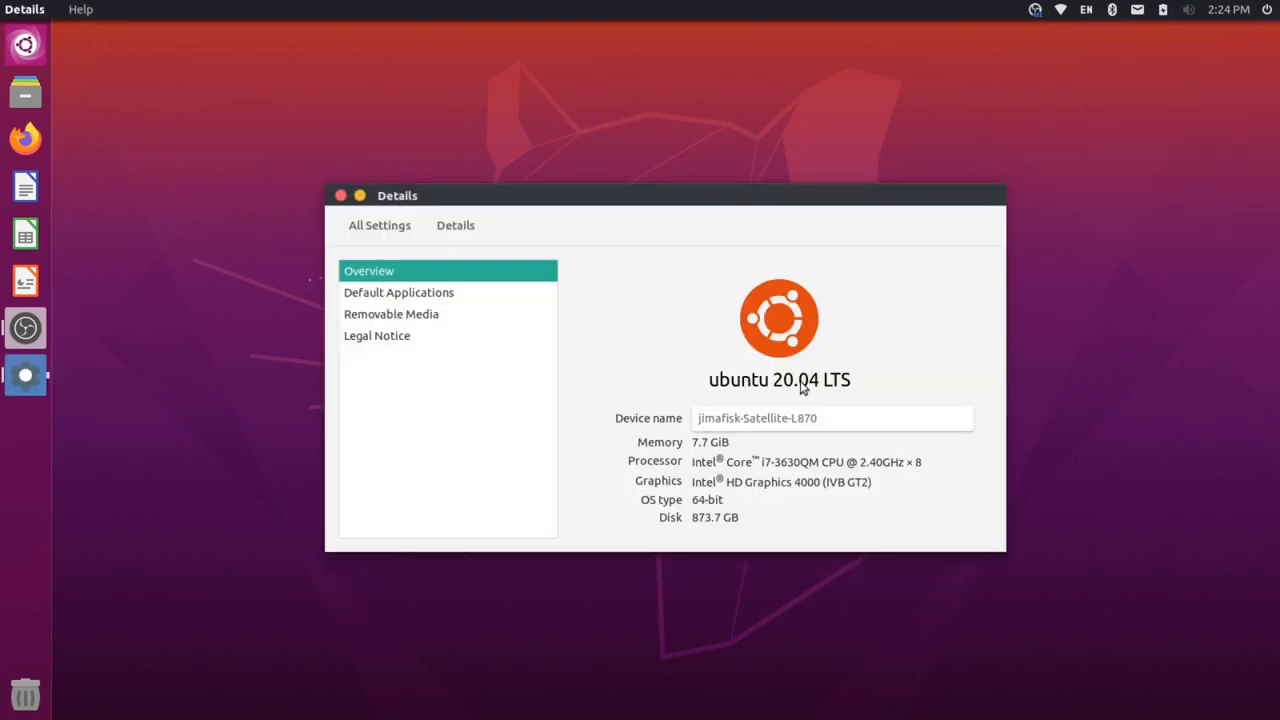
{"action": "mouse_move", "coordinate": [818, 390]}
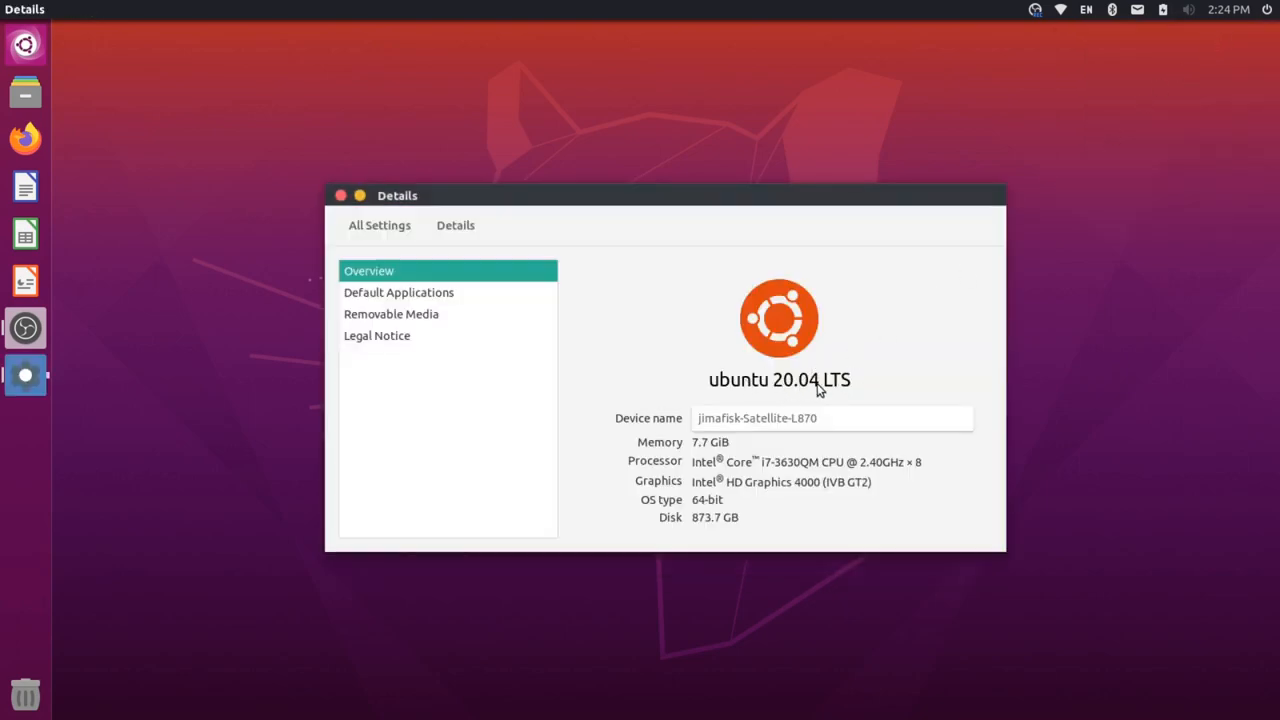